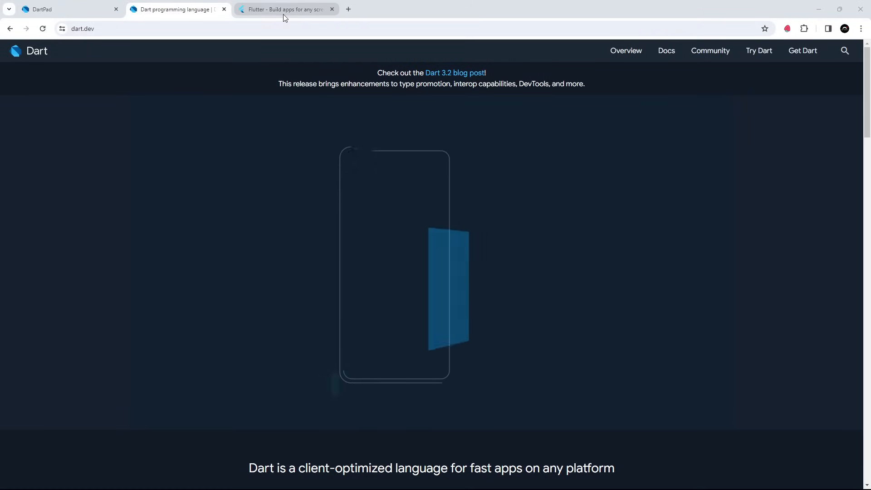
Browse flutter.dev down past Multi-Platform and Developer Experience to the Trusted by many section
{"action": "left_click", "coordinate": [283, 9]}
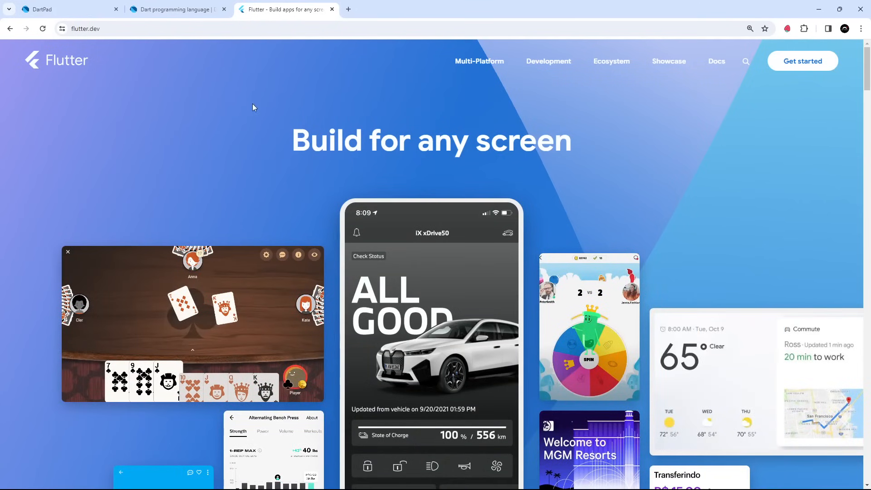
{"action": "mouse_move", "coordinate": [235, 133]}
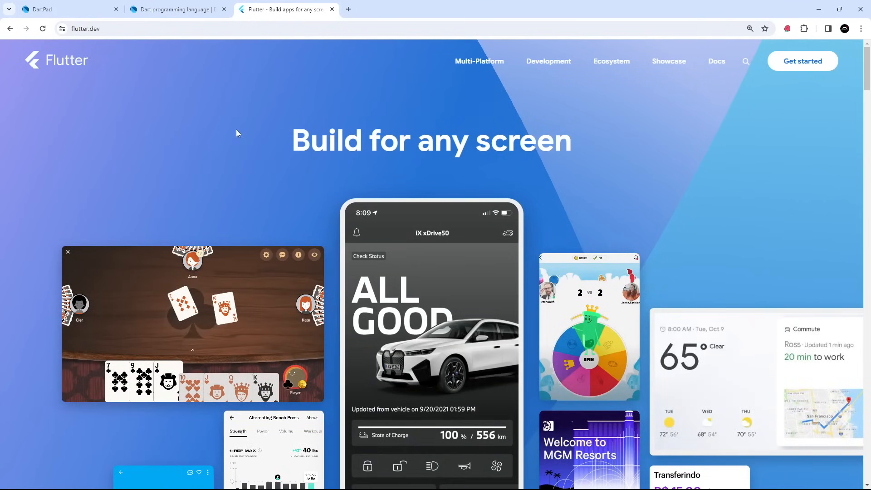
{"action": "scroll", "scroll_direction": "down", "scroll_amount": 3}
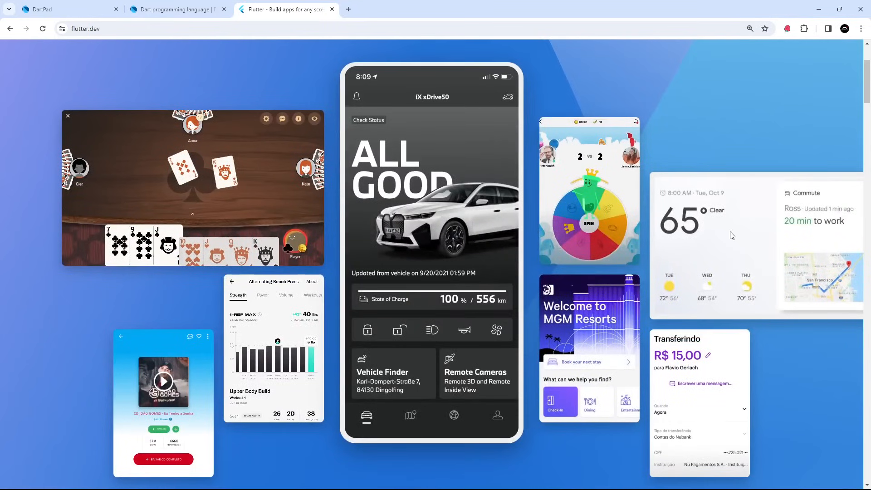
{"action": "scroll", "scroll_direction": "down", "scroll_amount": 3}
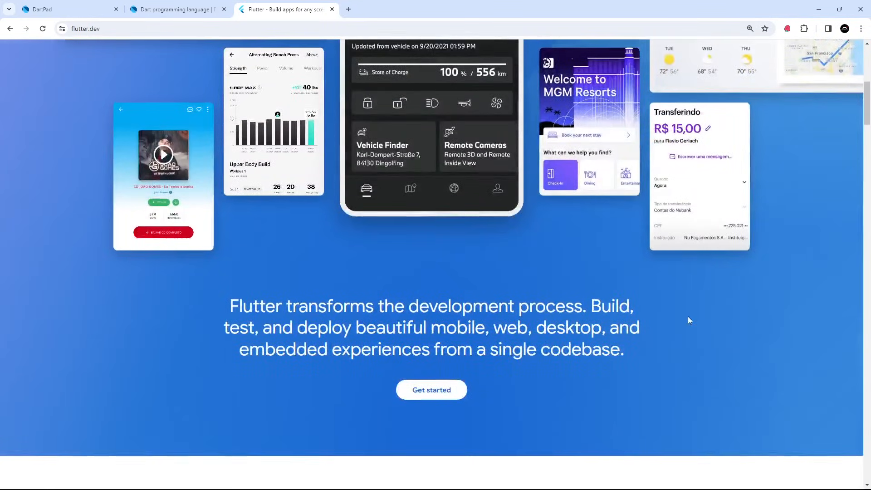
{"action": "scroll", "scroll_direction": "down", "scroll_amount": 3}
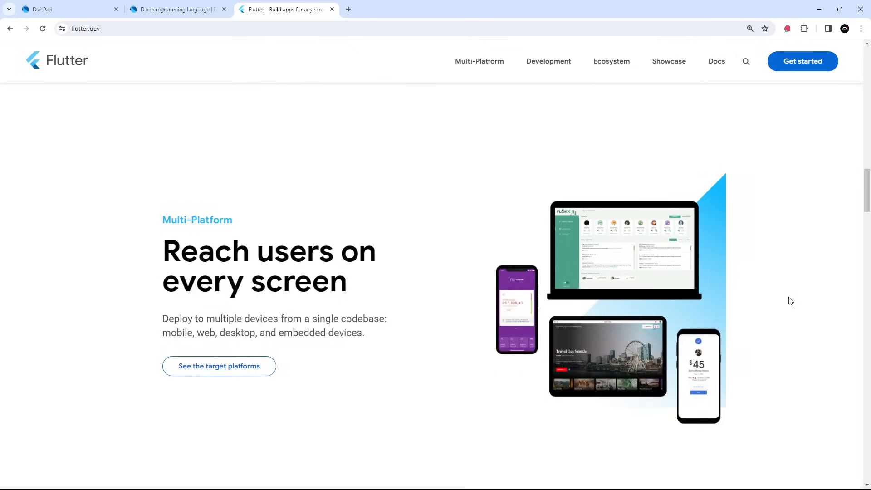
{"action": "scroll", "scroll_direction": "down", "scroll_amount": 3}
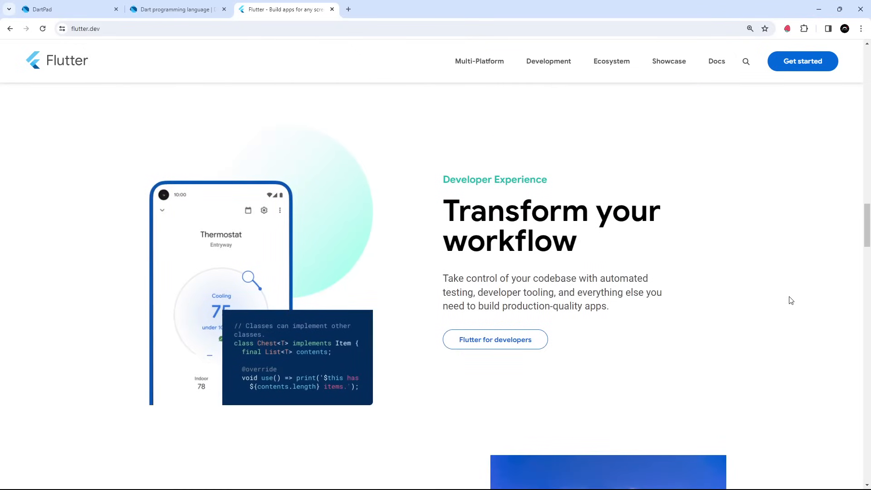
{"action": "scroll", "scroll_direction": "down", "scroll_amount": 3}
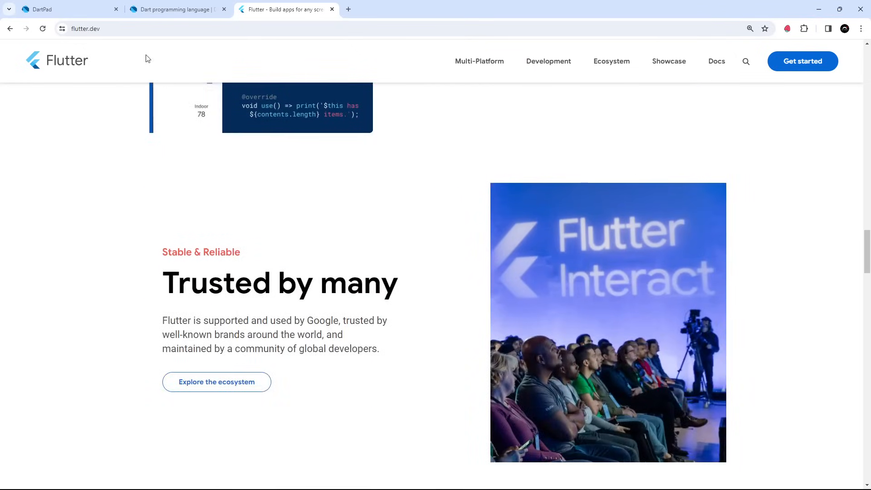
Switch between the Dart and Flutter homepages, ending back on the Dart site
{"action": "left_click", "coordinate": [178, 9]}
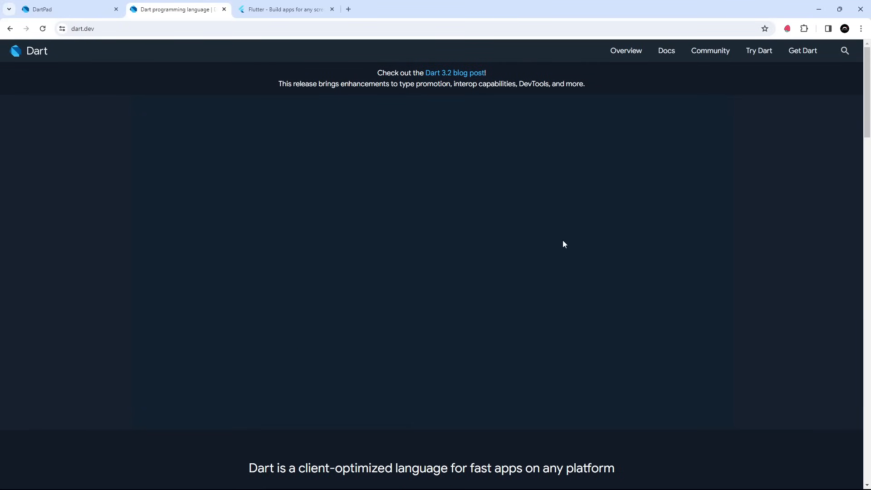
{"action": "left_click", "coordinate": [285, 9]}
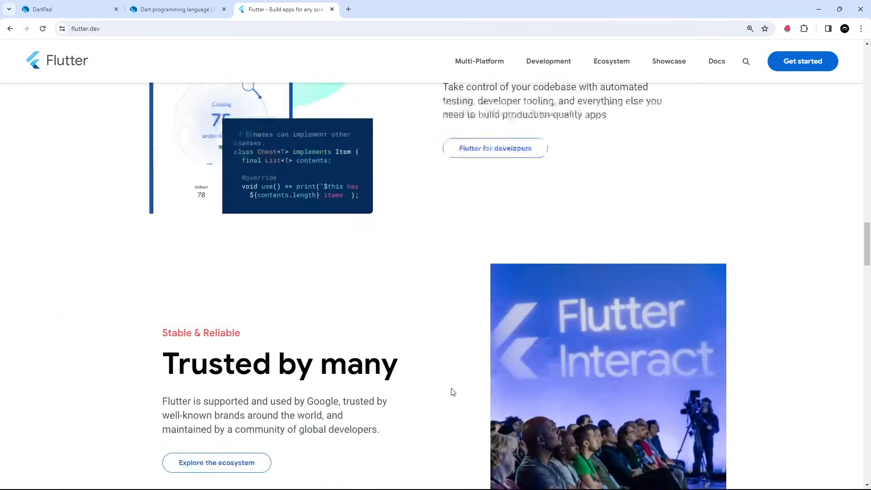
{"action": "left_click", "coordinate": [177, 9]}
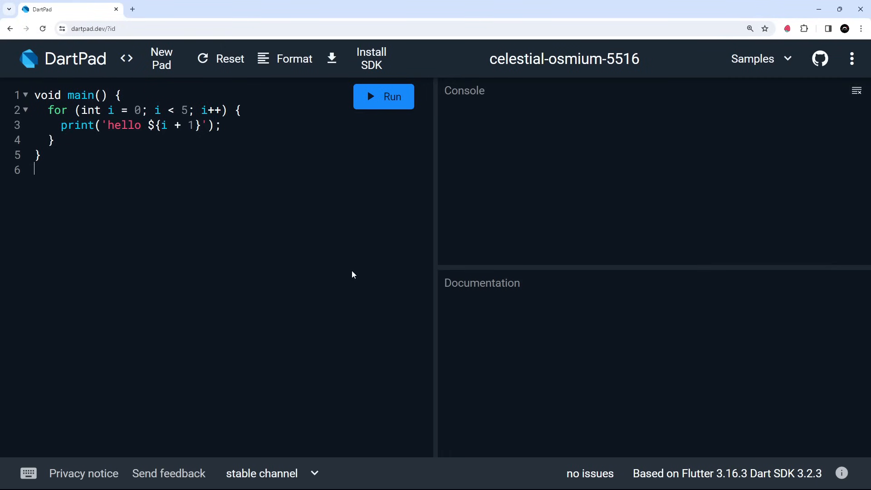
{"action": "mouse_move", "coordinate": [360, 277]}
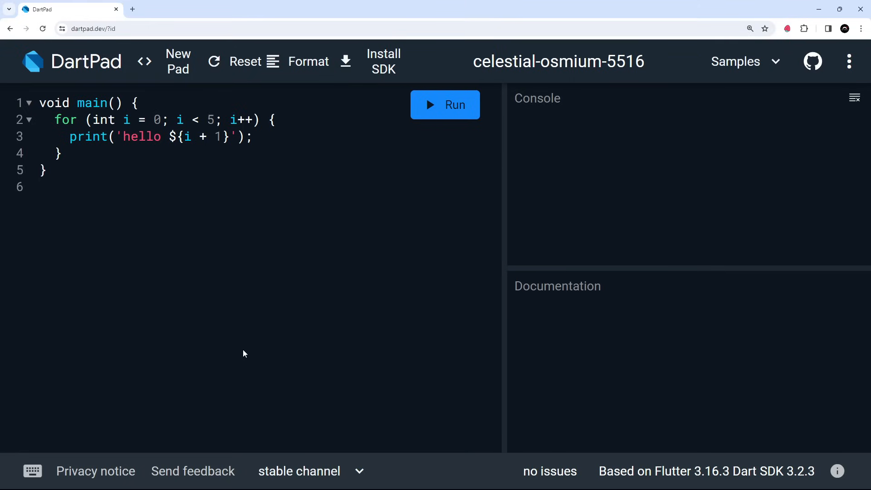
{"action": "mouse_move", "coordinate": [242, 347]}
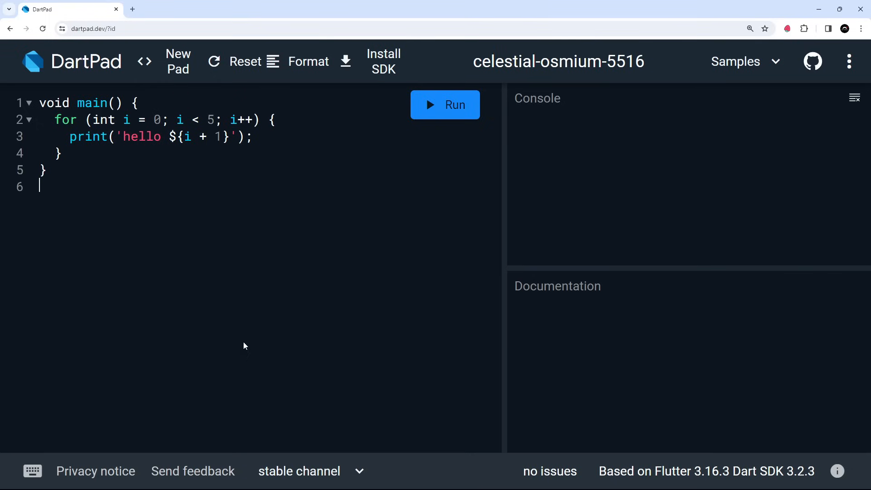
{"action": "mouse_move", "coordinate": [196, 264]}
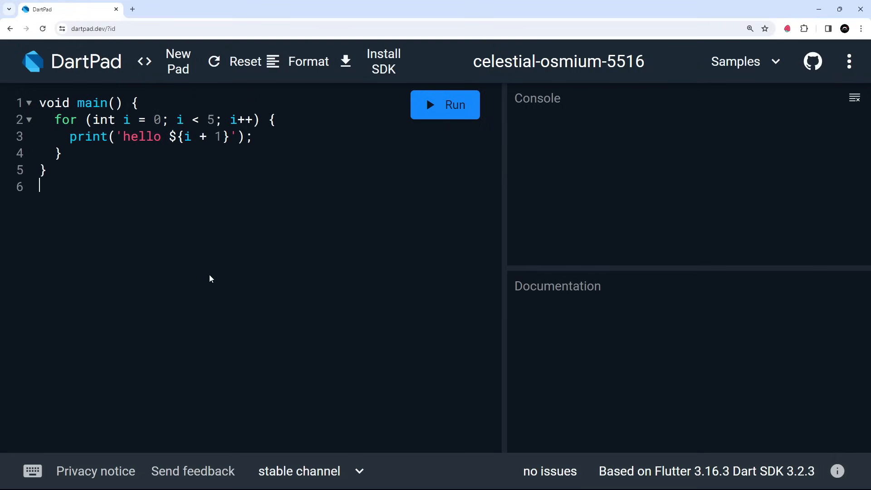
{"action": "mouse_move", "coordinate": [254, 207]}
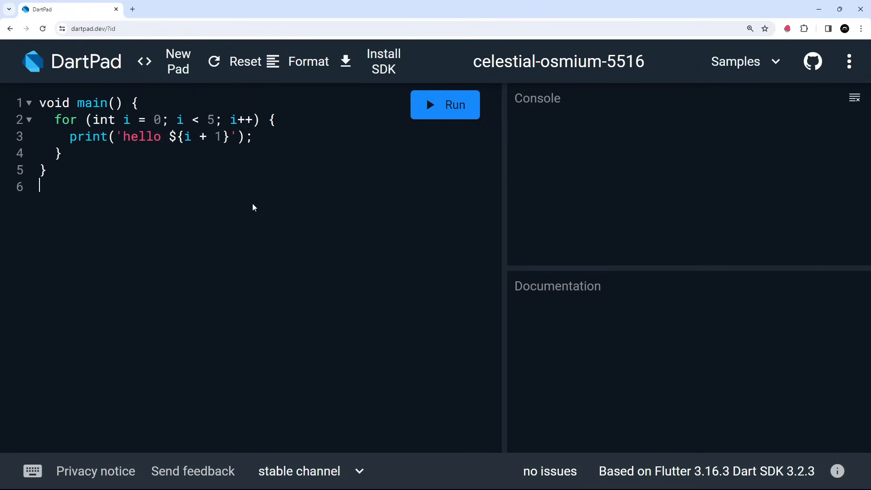
{"action": "mouse_move", "coordinate": [615, 172]}
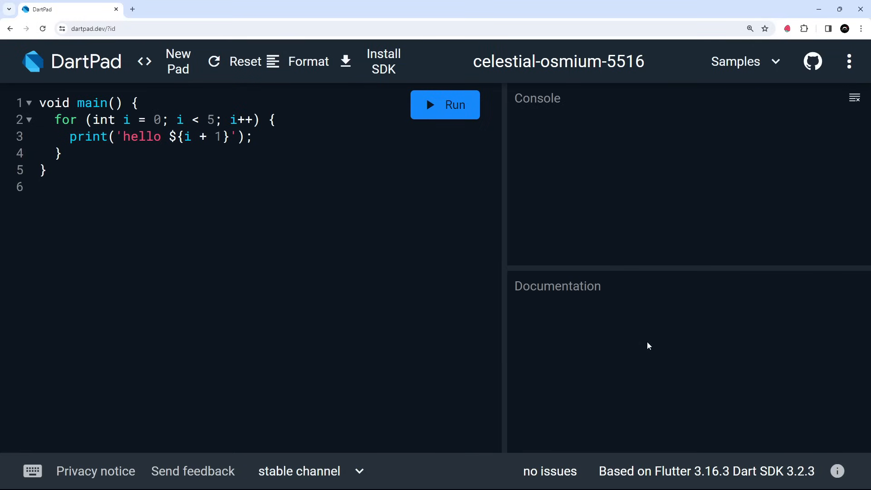
{"action": "mouse_move", "coordinate": [580, 143]}
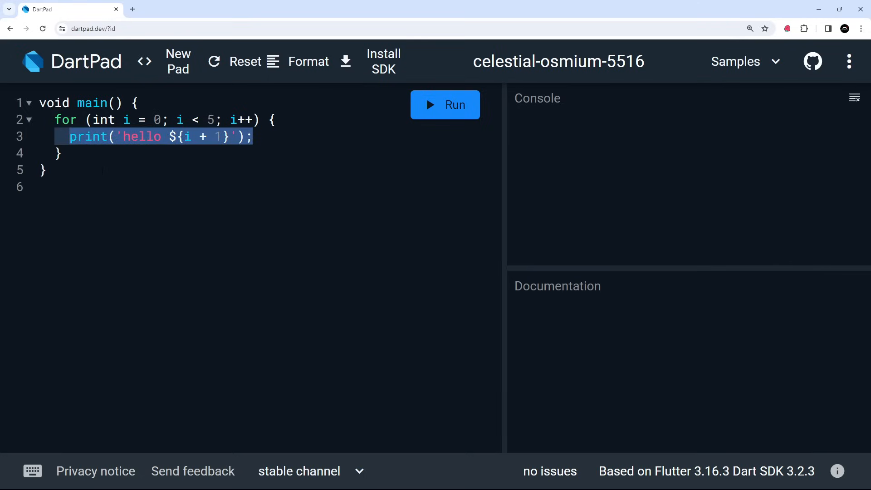
Show the documentation for loop variable i and bring up the Samples list
{"action": "left_click", "coordinate": [92, 137]}
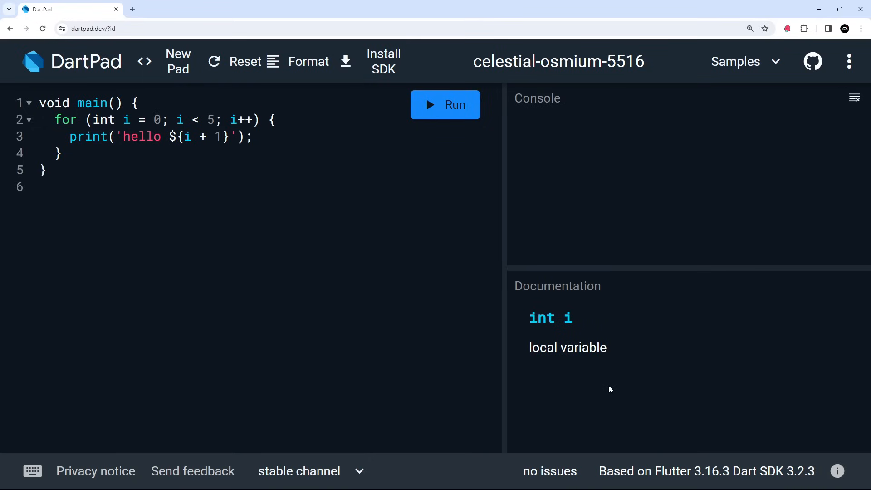
{"action": "mouse_move", "coordinate": [314, 338]}
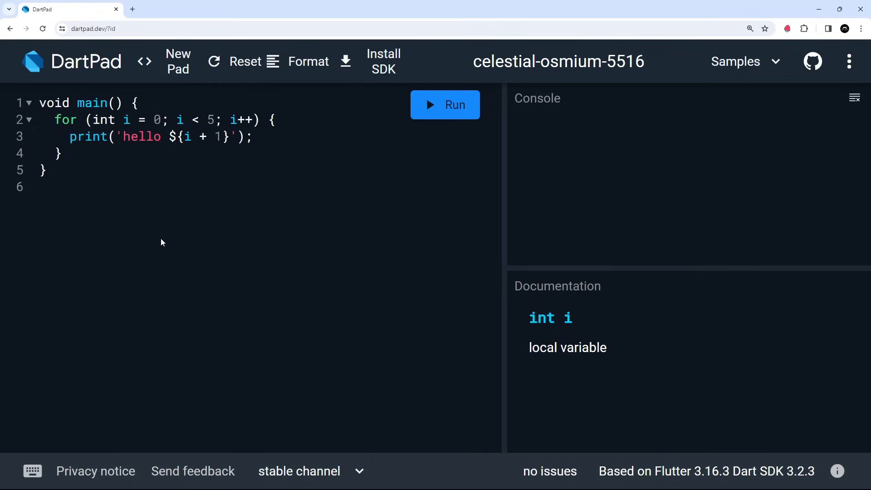
{"action": "left_click", "coordinate": [744, 62]}
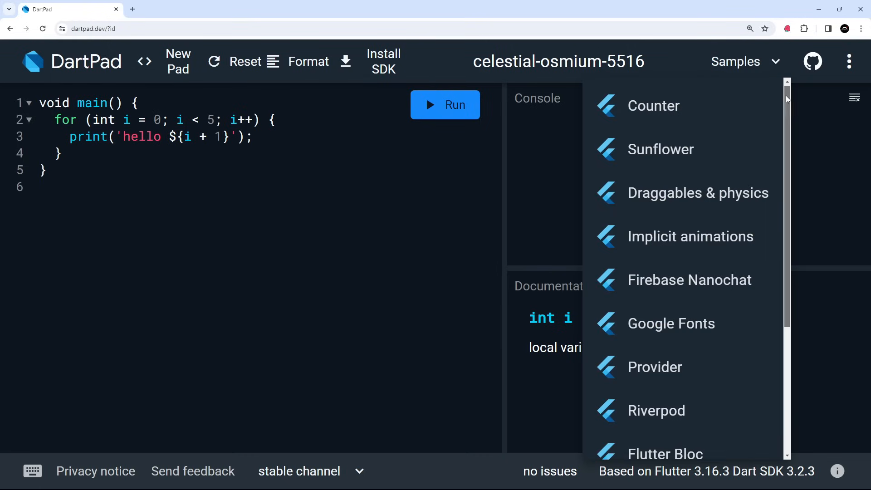
Load the Hello World sample after briefly picking Firebase Nanochat from the Samples list
{"action": "scroll", "scroll_direction": "down", "scroll_amount": 3}
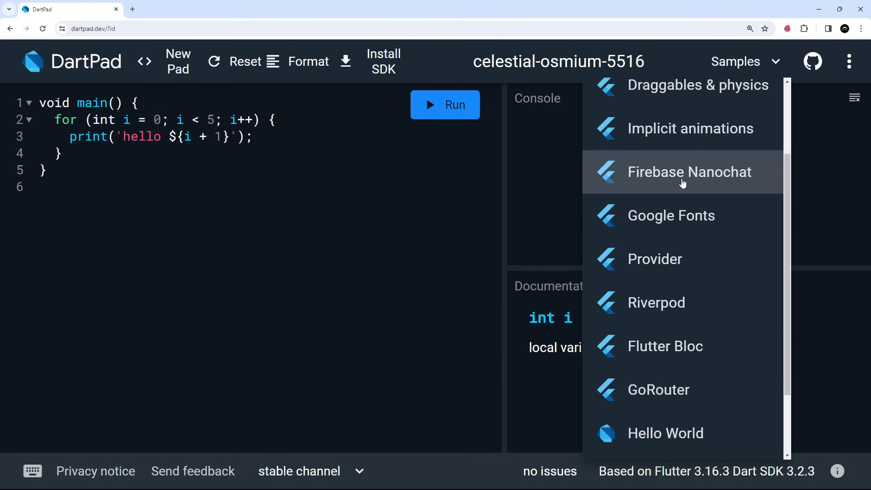
{"action": "left_click", "coordinate": [689, 171]}
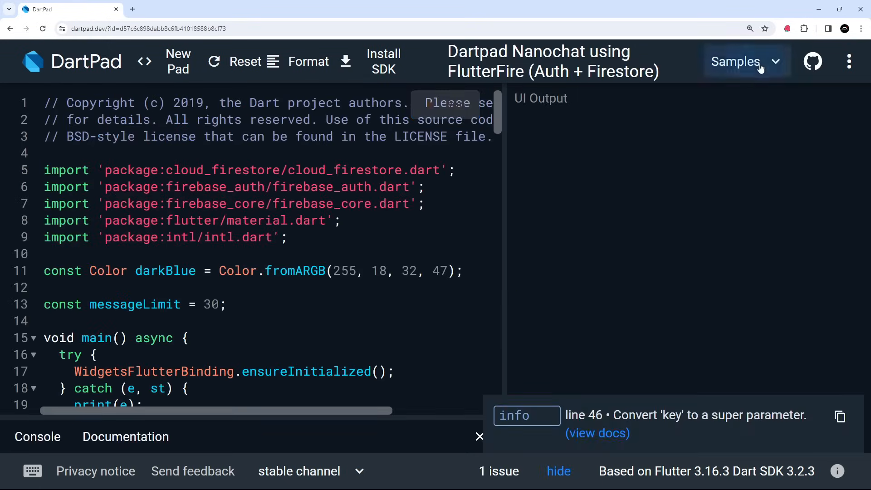
{"action": "left_click", "coordinate": [746, 61]}
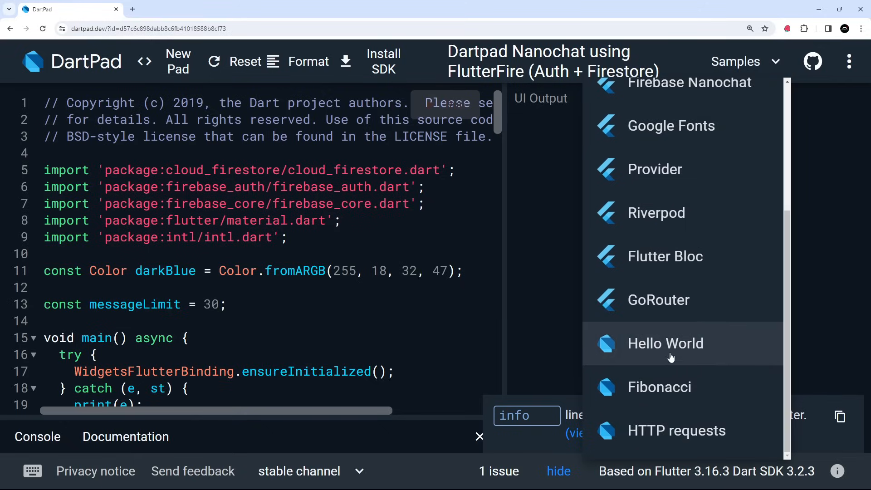
{"action": "left_click", "coordinate": [665, 343]}
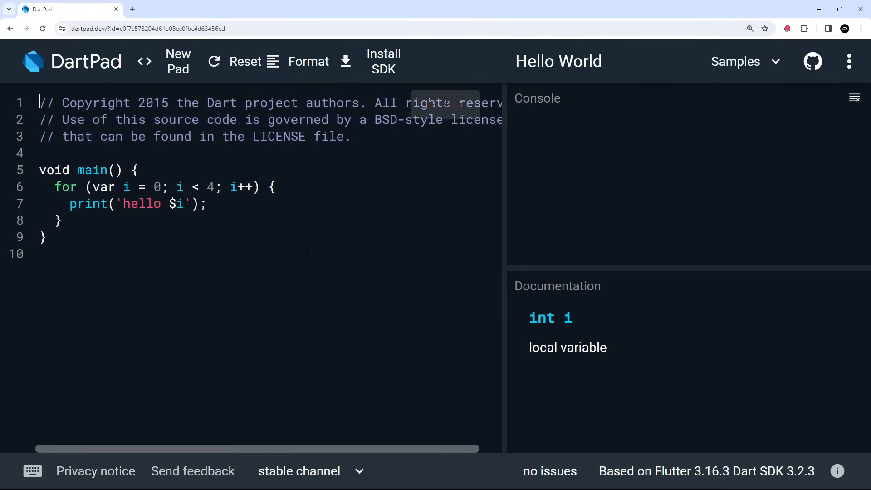
Remove the copyright comment header and run Hello World so the console prints hello 0 to hello 3
{"action": "left_click", "coordinate": [445, 105]}
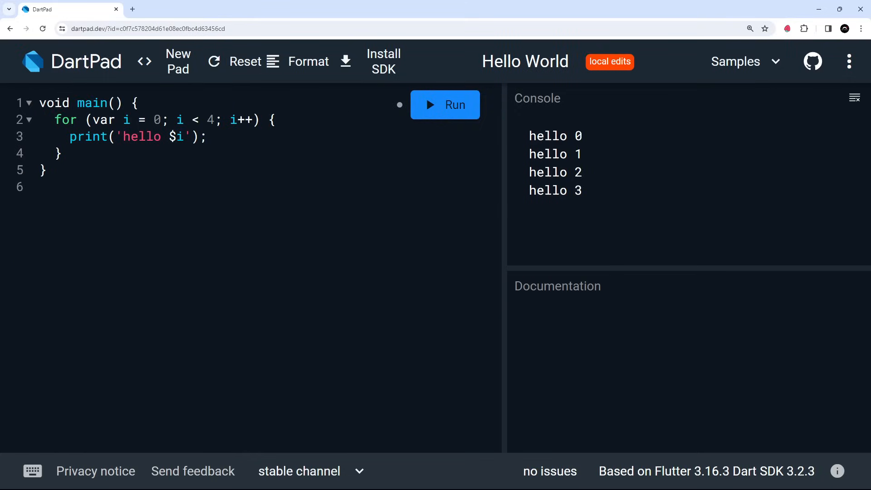
{"action": "mouse_move", "coordinate": [383, 69]}
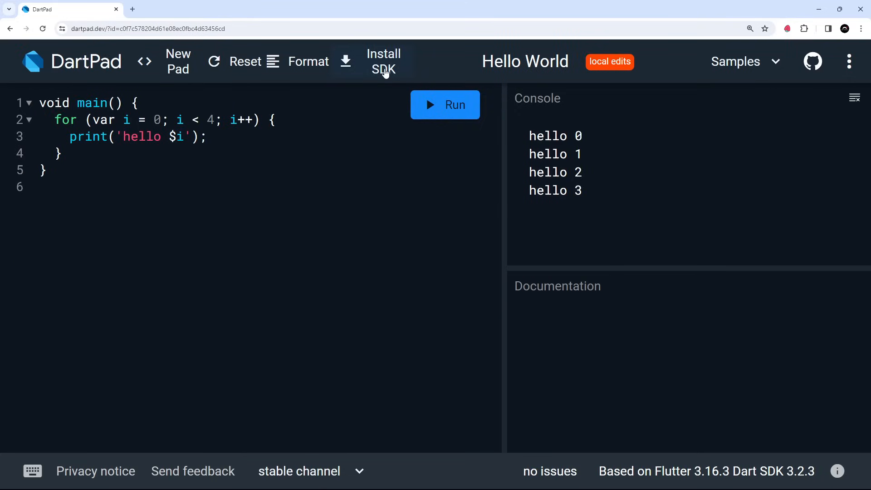
{"action": "left_click", "coordinate": [39, 187]}
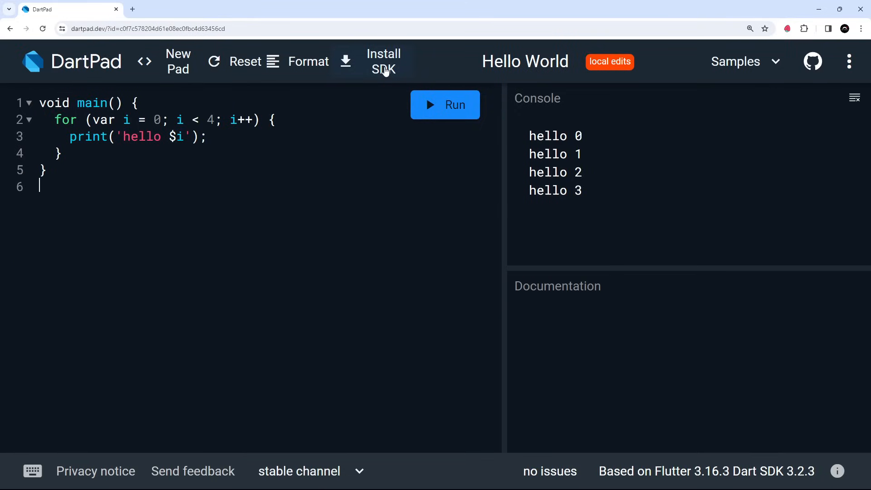
{"action": "mouse_move", "coordinate": [405, 85]}
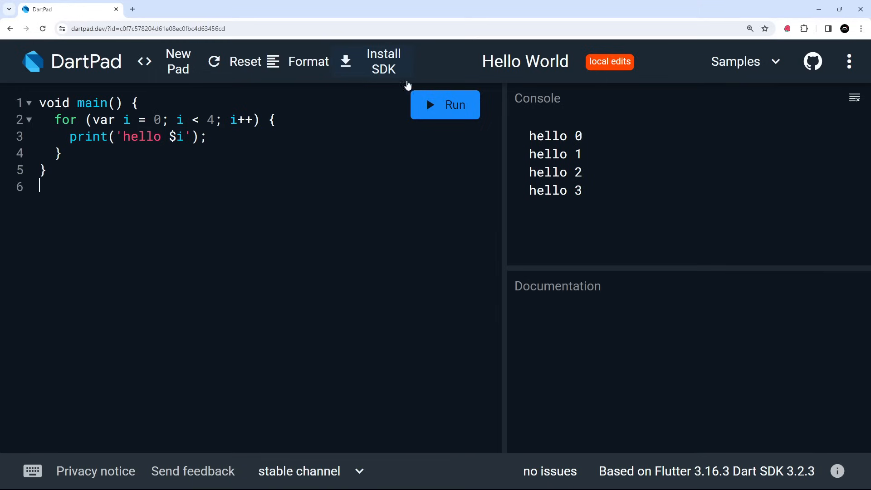
{"action": "left_click", "coordinate": [856, 97]}
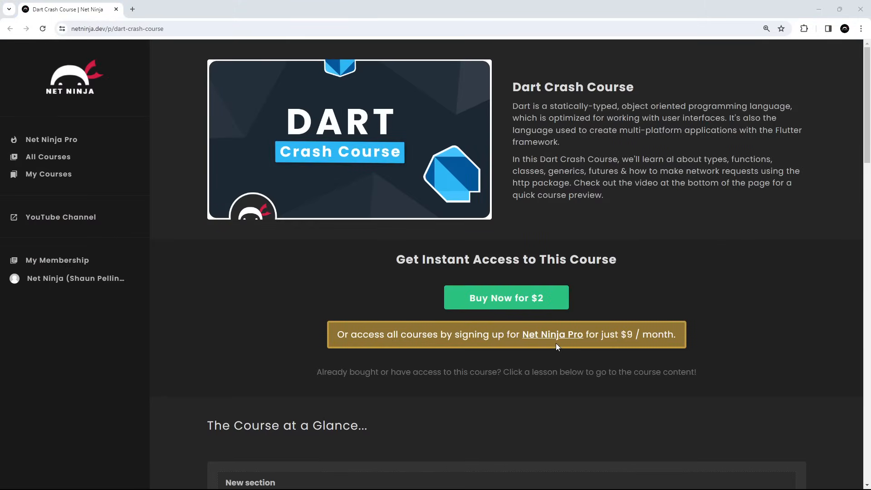
{"action": "mouse_move", "coordinate": [495, 229]}
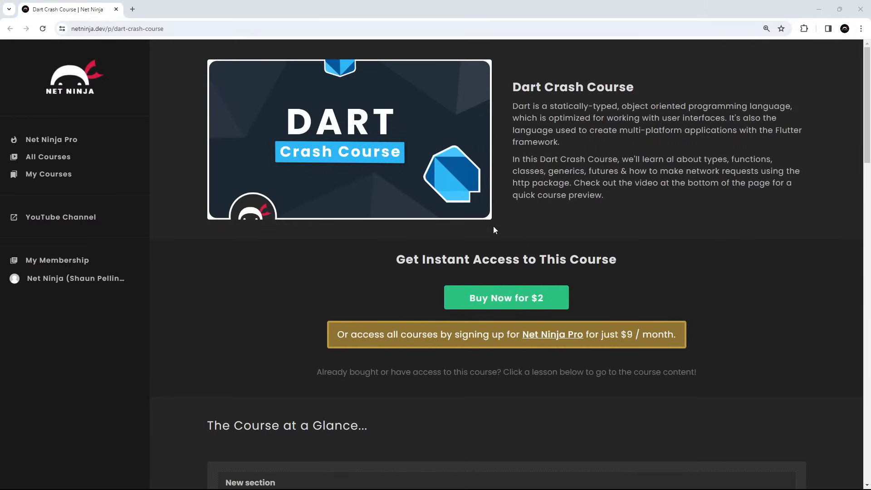
{"action": "mouse_move", "coordinate": [330, 180]}
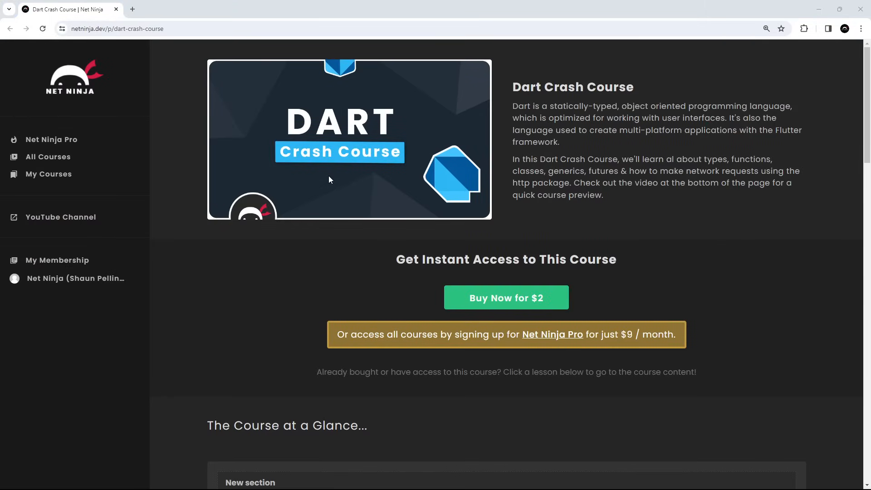
From the Dart Crash Course page, show the Net Ninja Pro monthly ($9) and yearly ($79) plans
{"action": "left_click", "coordinate": [117, 29]}
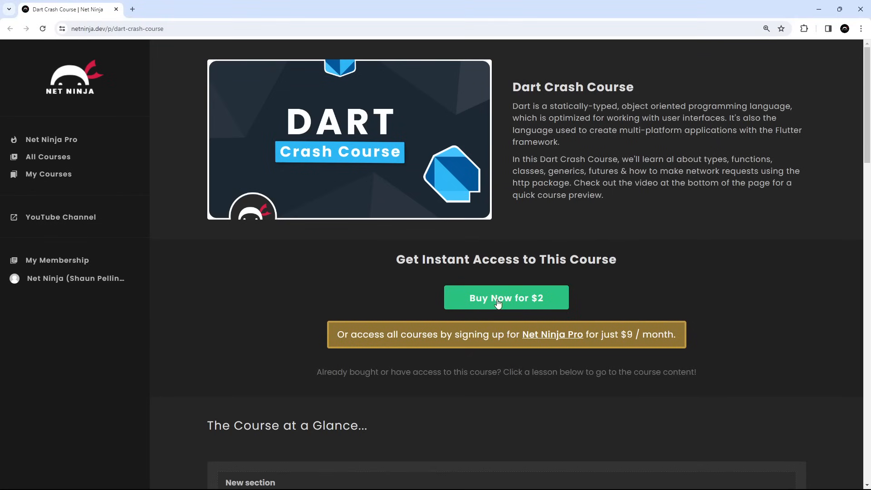
{"action": "mouse_move", "coordinate": [608, 329]}
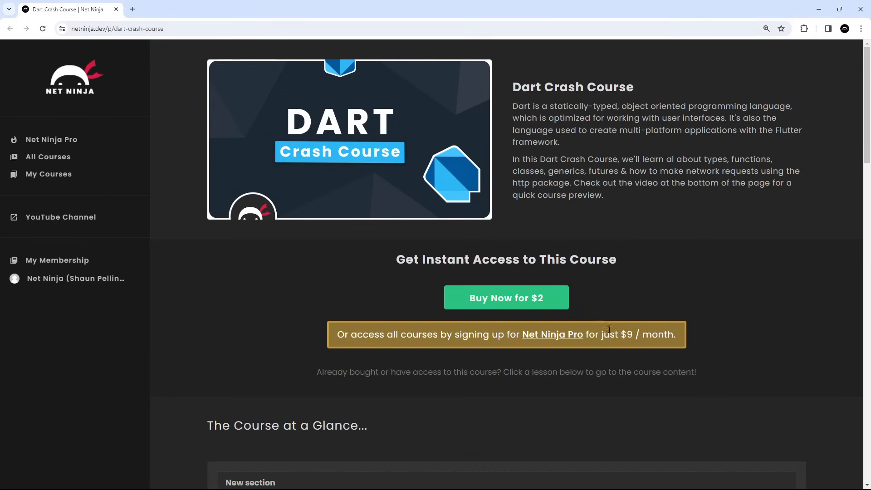
{"action": "left_click", "coordinate": [551, 334]}
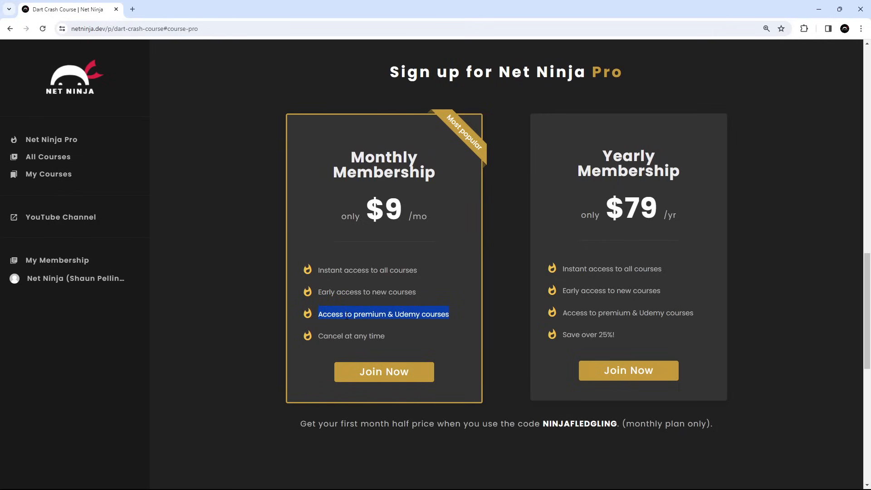
{"action": "mouse_move", "coordinate": [490, 353]}
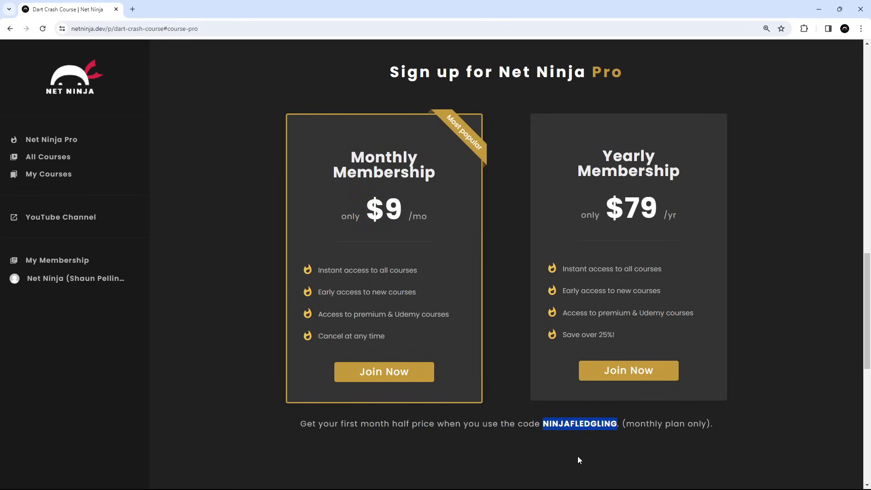
{"action": "mouse_move", "coordinate": [836, 406]}
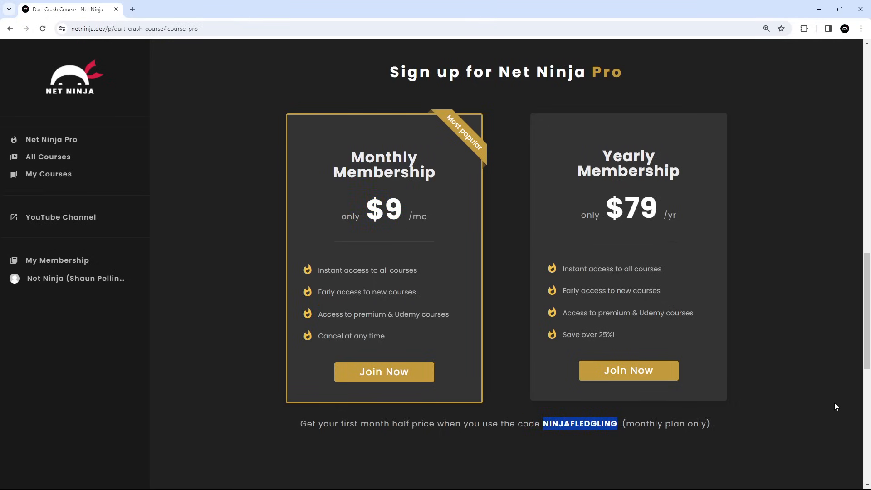